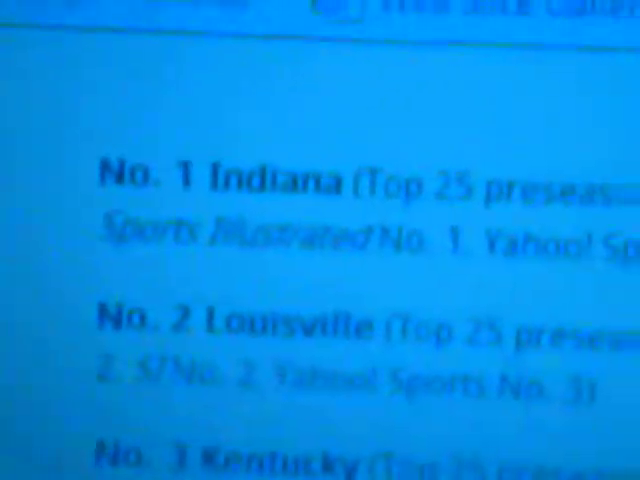
scroll("down", 3)
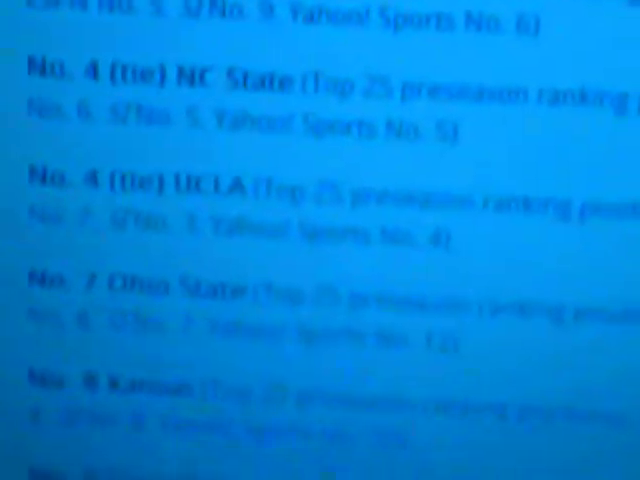
scroll("up", 3)
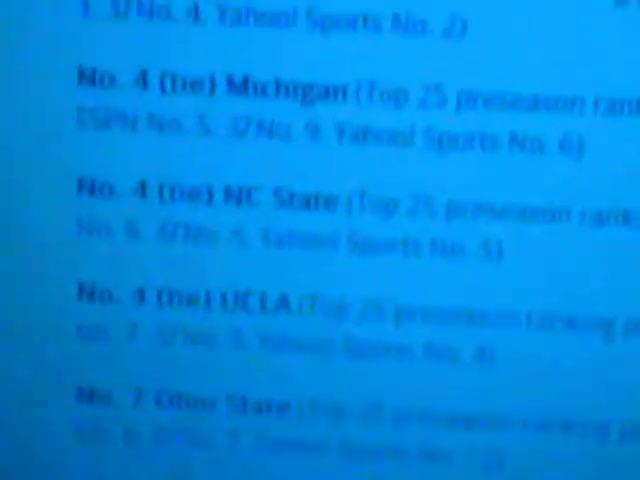
scroll("down", 3)
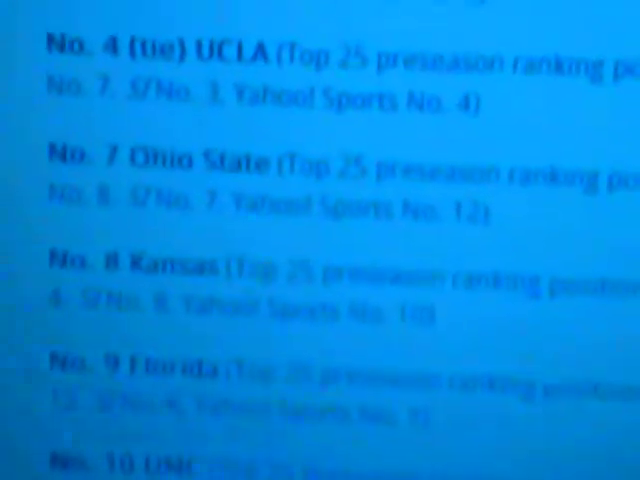
scroll("down", 3)
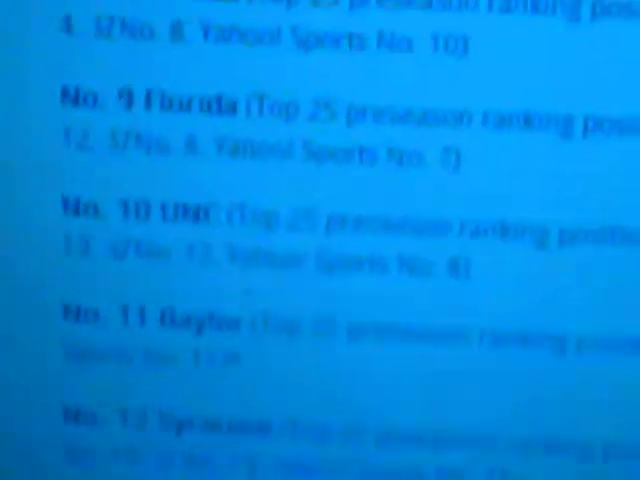
scroll("down", 3)
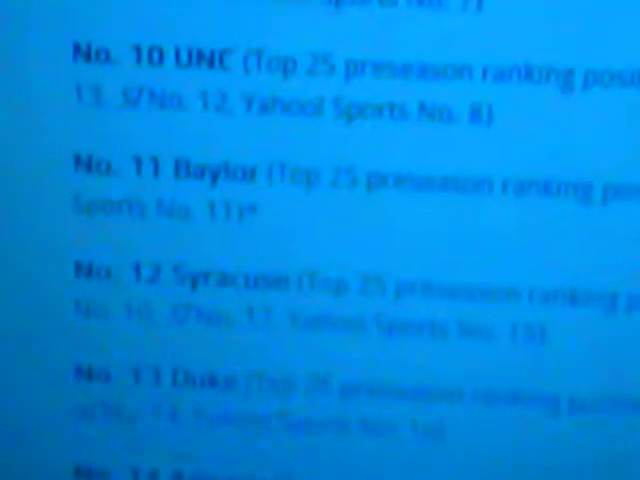
scroll("down", 3)
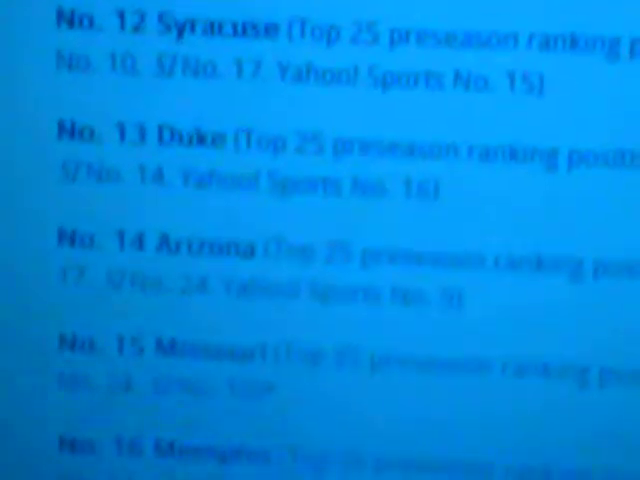
scroll("down", 3)
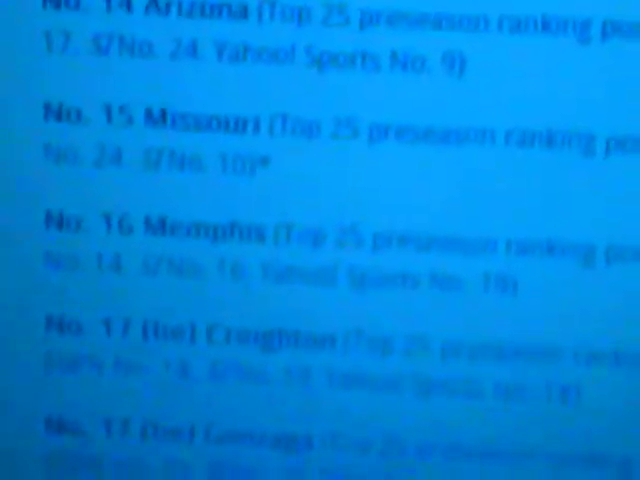
scroll("down", 3)
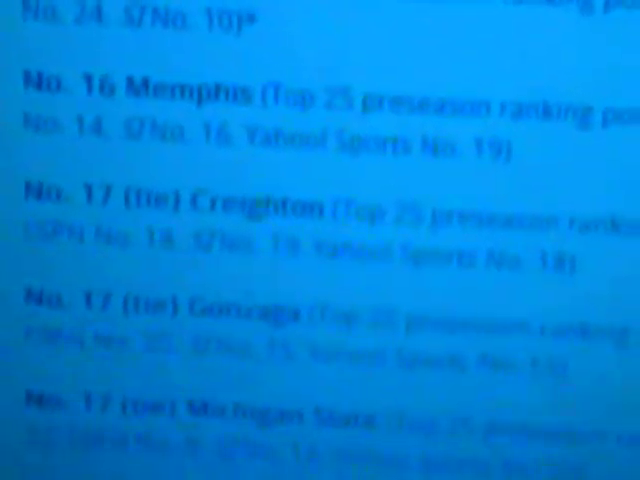
scroll("down", 3)
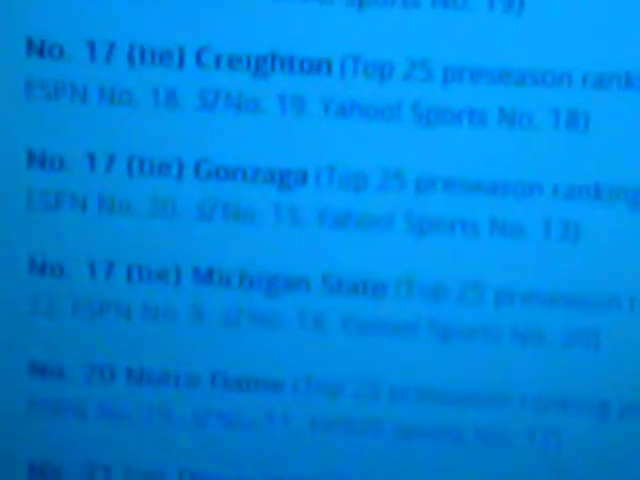
scroll("down", 3)
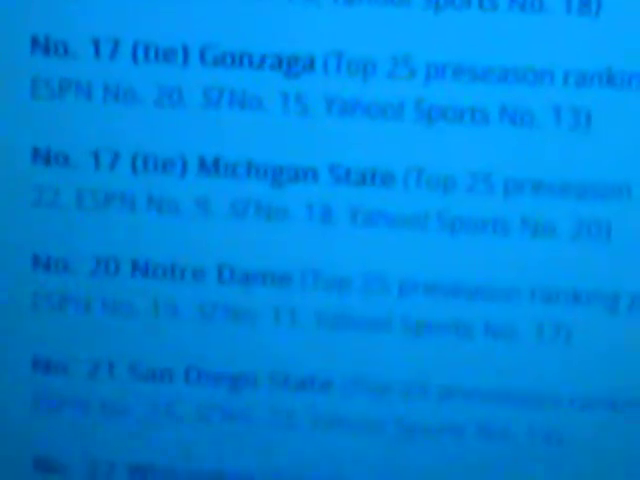
scroll("down", 3)
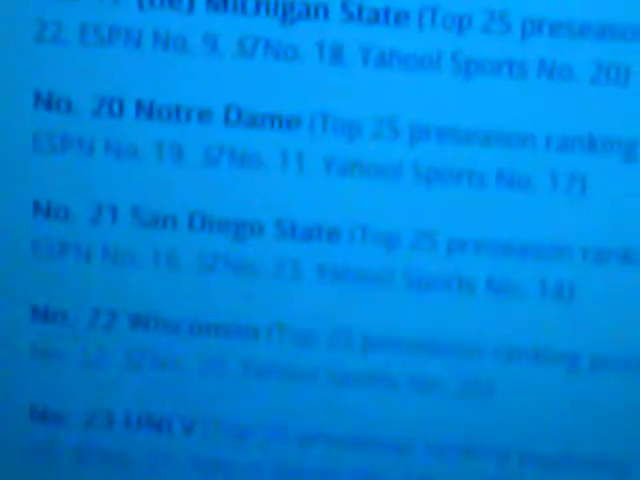
scroll("down", 3)
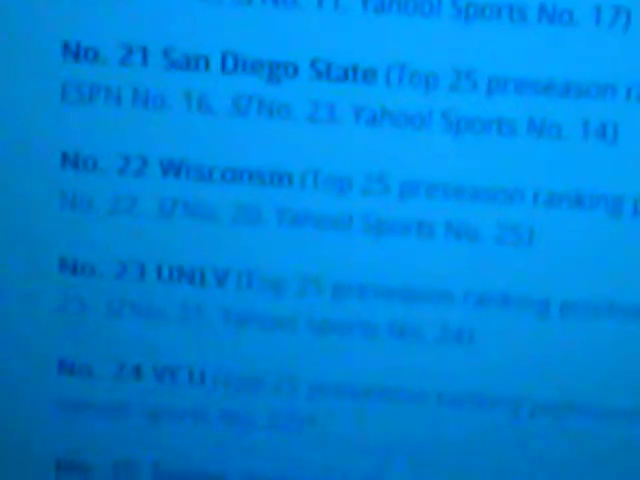